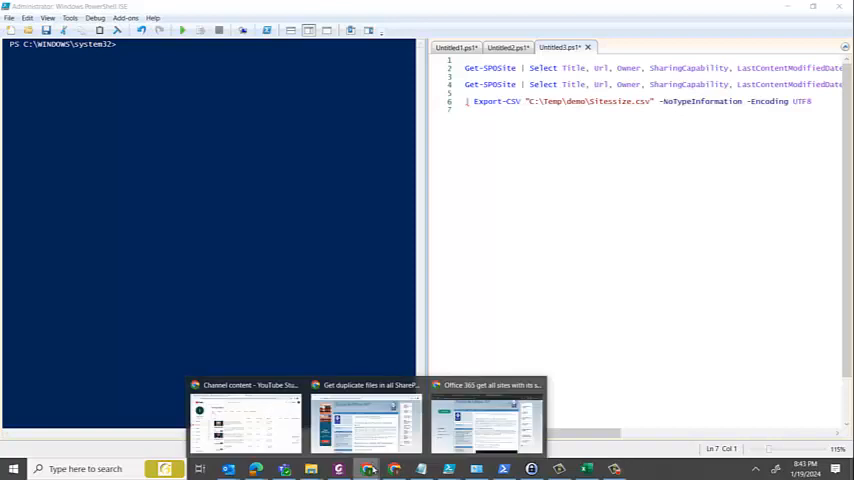
Bring the Microsoft 365 admin center browser window to the front
click(364, 420)
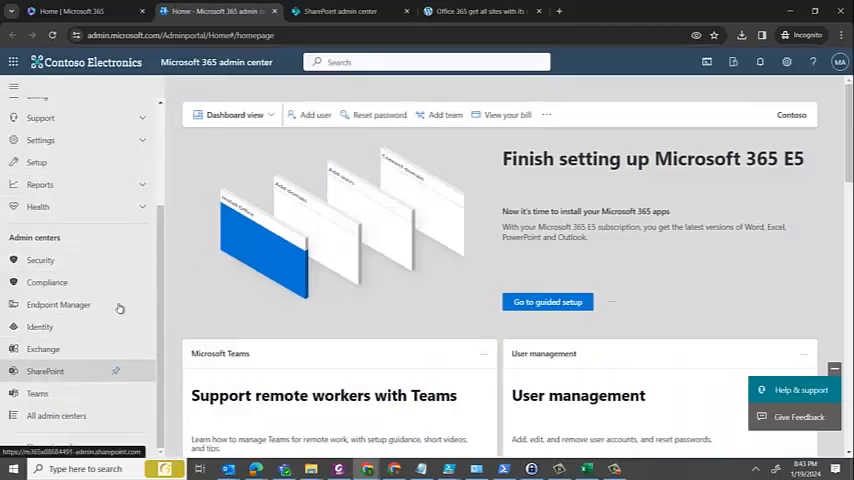
Go to the SharePoint admin center's Active sites list from Admin centers
click(340, 12)
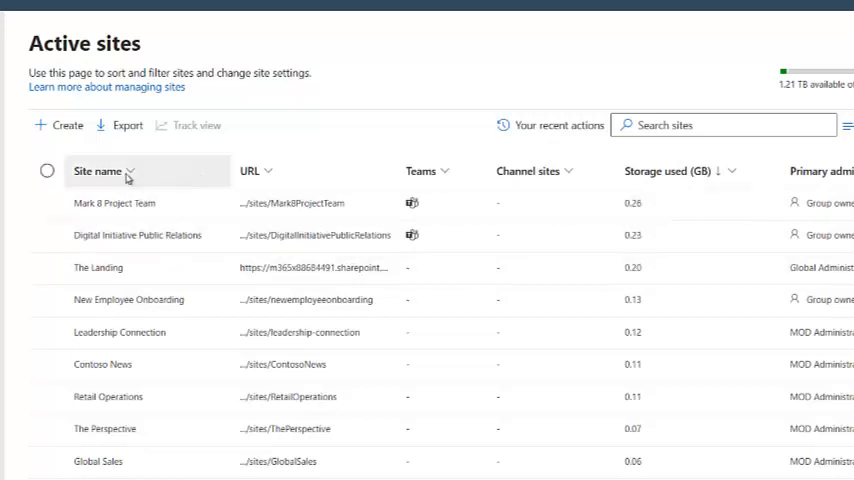
mouse_move(558, 222)
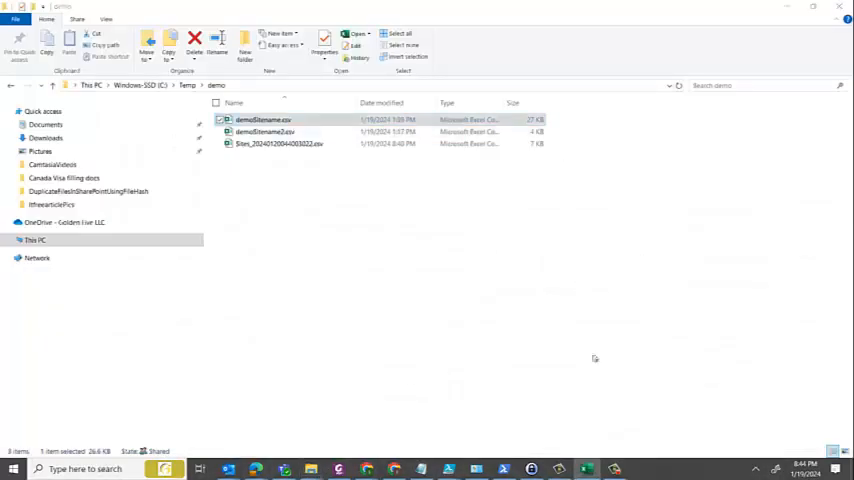
Open the exported Sites_2024 CSV from C:\Temp\demo in Excel
double_click(278, 144)
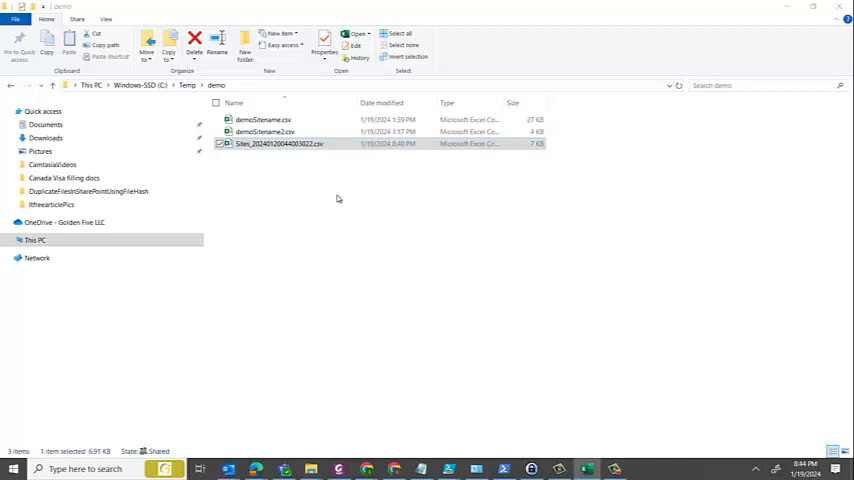
double_click(278, 144)
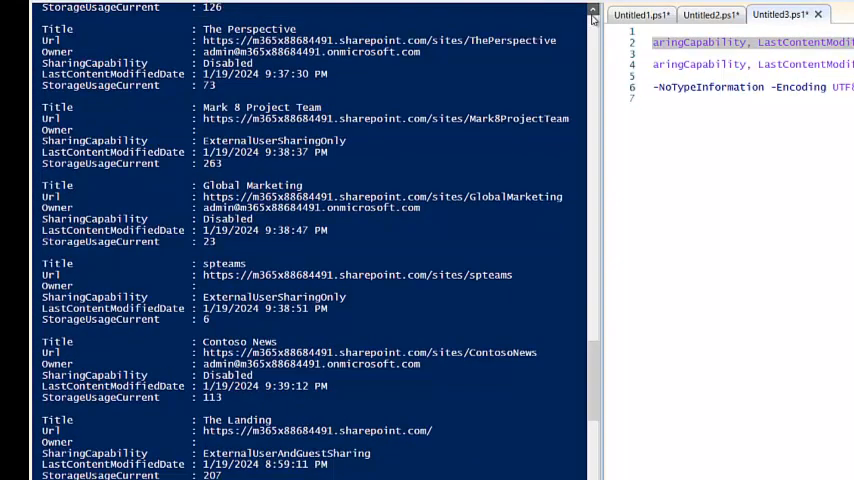
Run the Get-SPOSite listing with the added Size (GB) column and review the console output
scroll(down, 3)
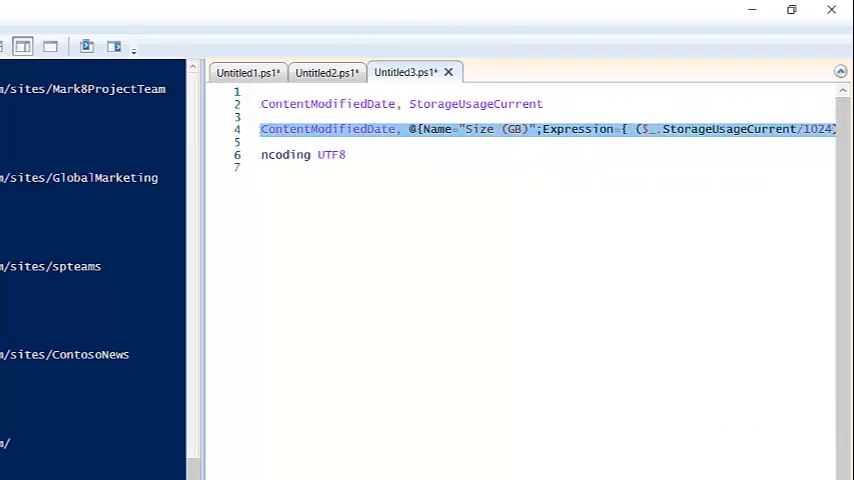
click(408, 128)
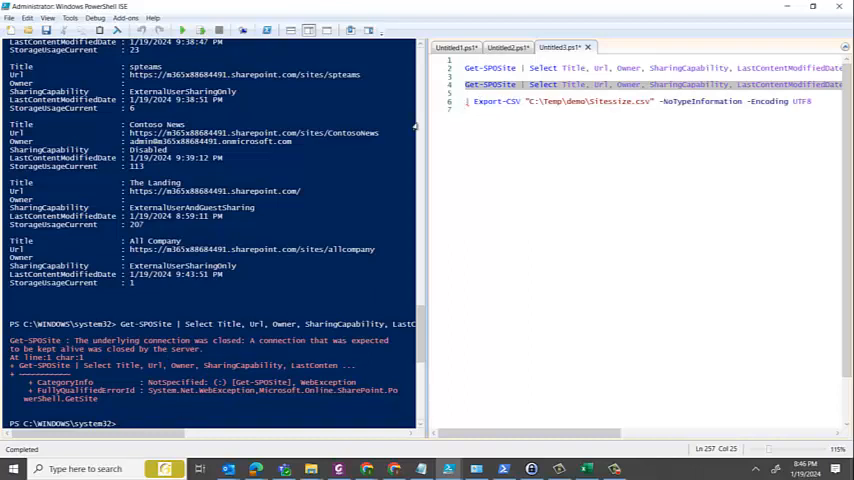
Clear the console with cls before rerunning the Size (GB) listing
text(cls)
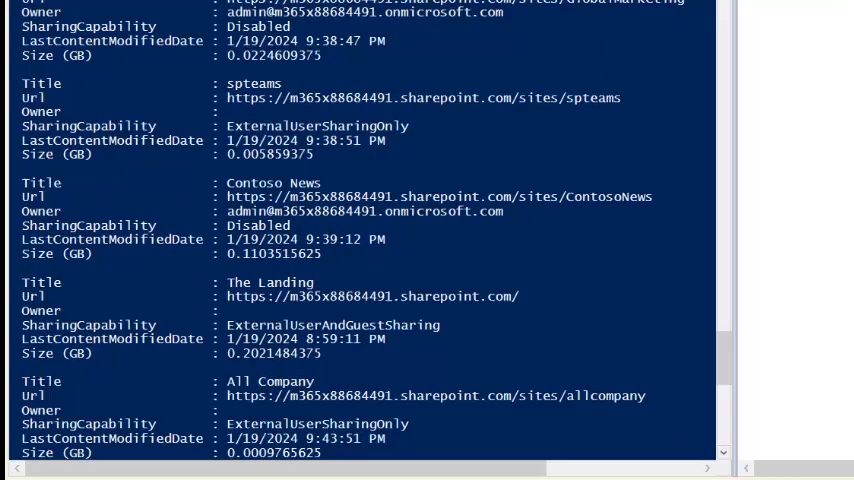
Scroll up to the Get-SPOSite | Export-CSV line for Sitesize.csv in the script pane
scroll(up, 3)
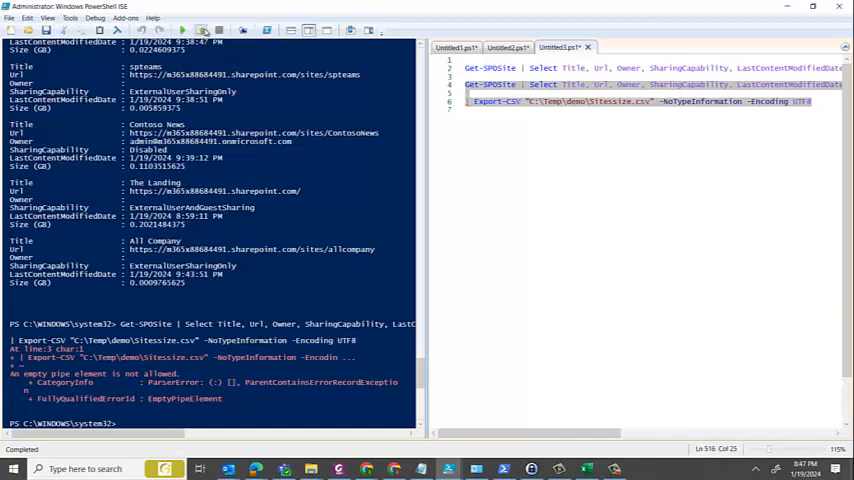
mouse_move(278, 52)
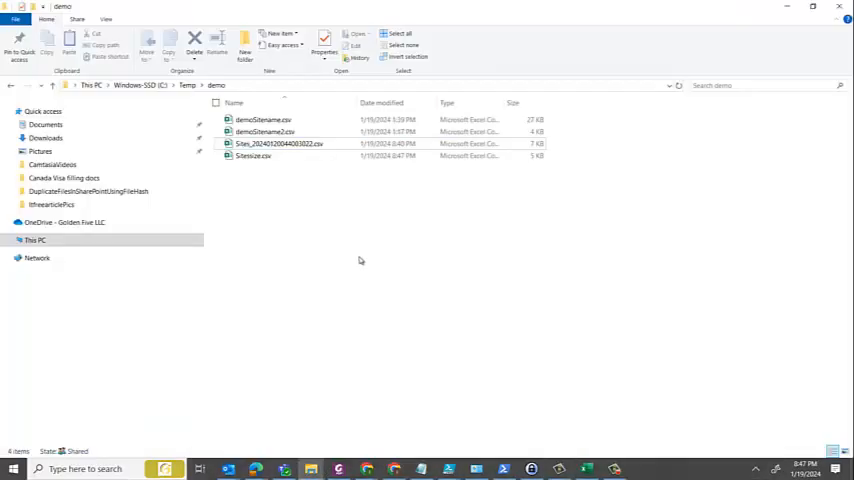
Open Sitesize.csv from the demo folder in Excel
click(252, 156)
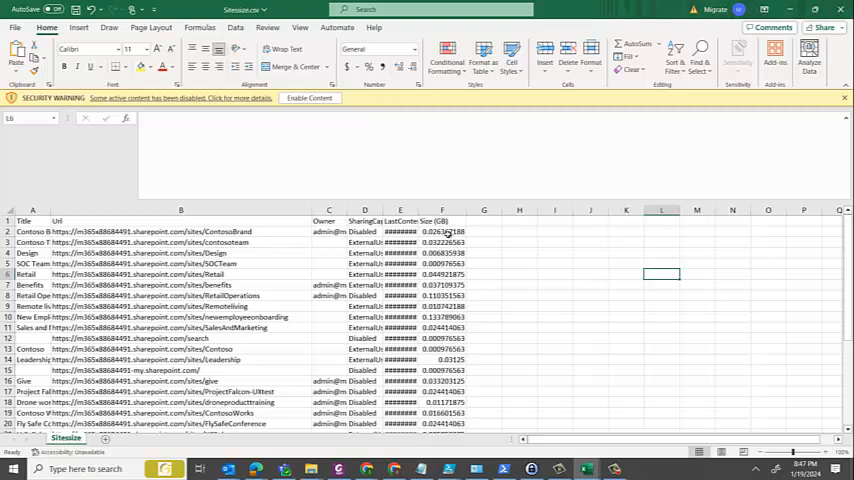
Inspect a site's Size (GB) value and scroll down through the Sitesize sheet
click(440, 232)
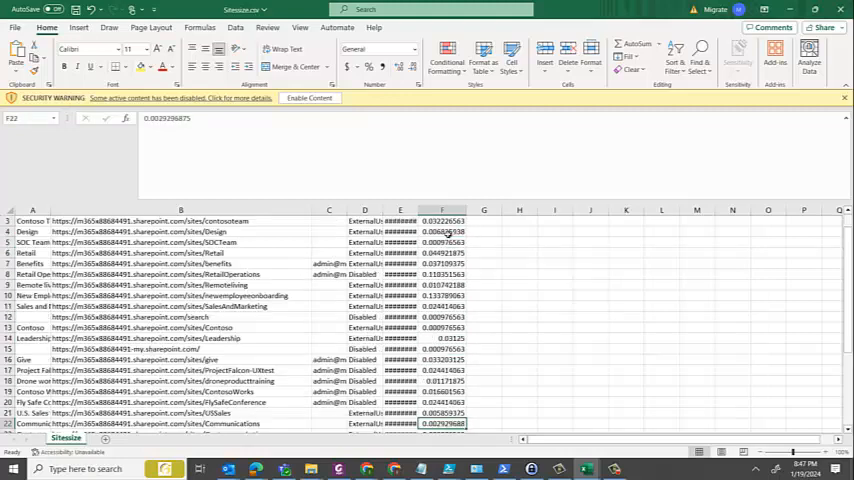
scroll(down, 3)
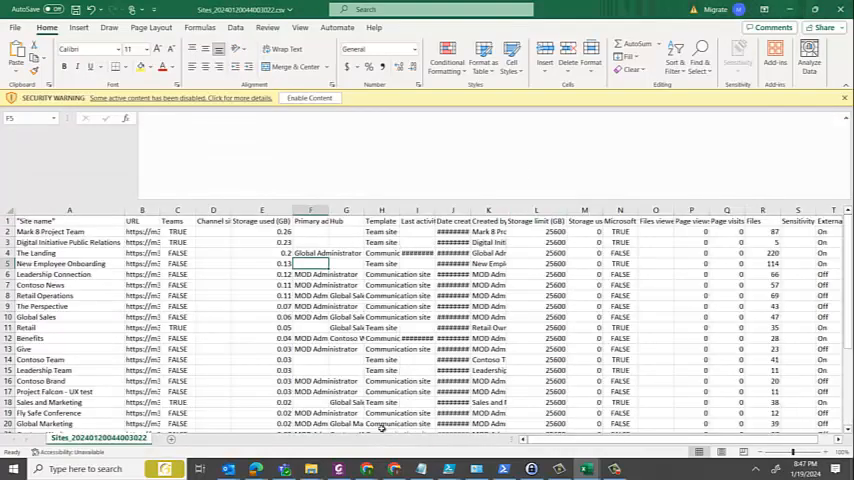
mouse_move(344, 468)
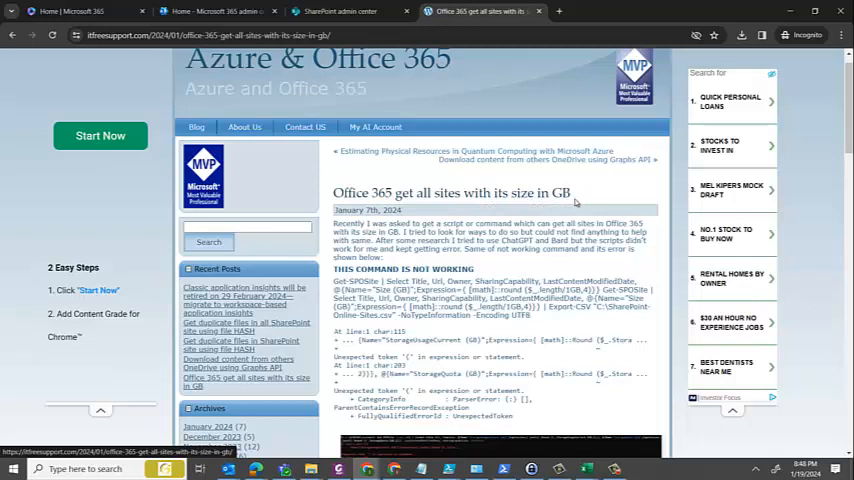
Scroll through the 'Office 365 get all sites with its size in GB' post's PowerShell script
scroll(down, 3)
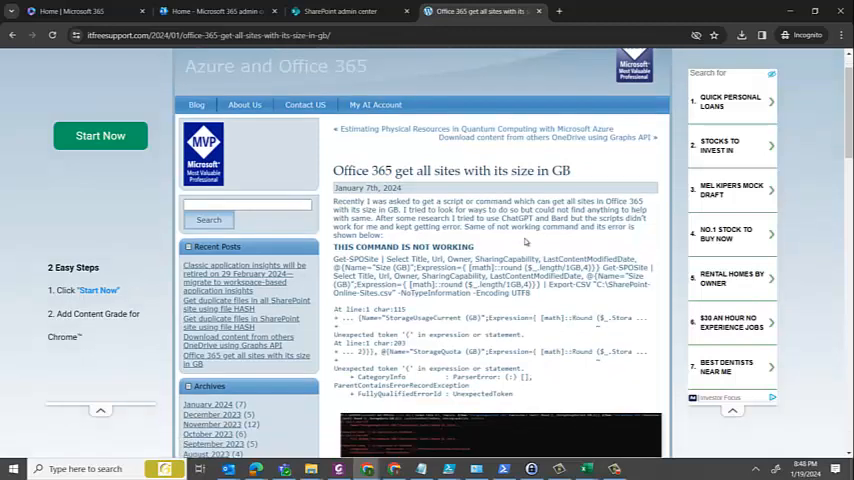